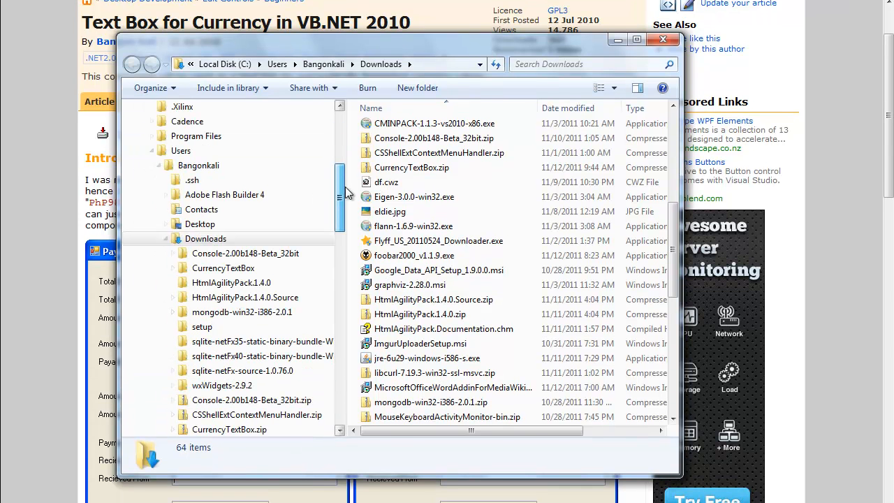
Browse into the nested downloaded CurrencyTextBox folders to reach the VB source files.
left_click(410, 167)
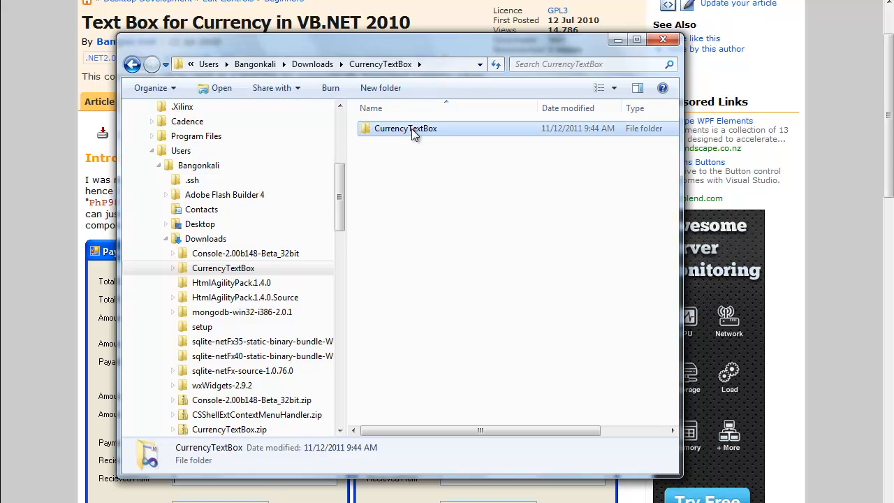
double_click(405, 128)
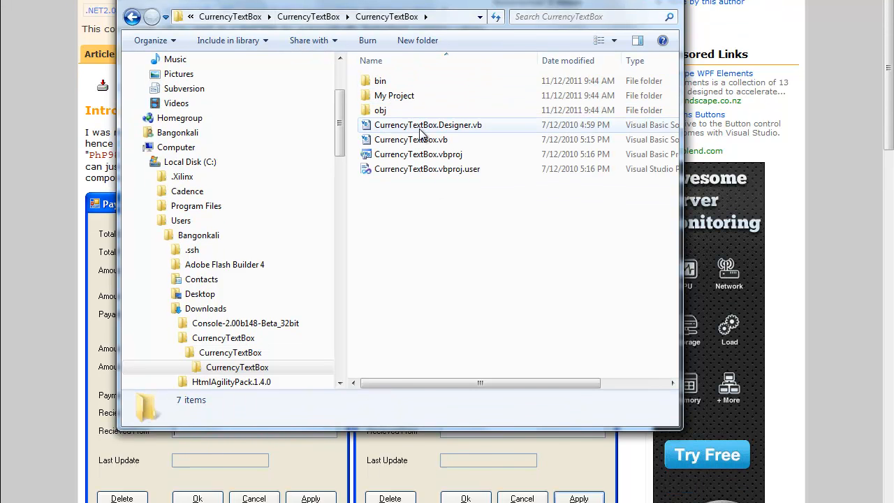
left_click(14, 489)
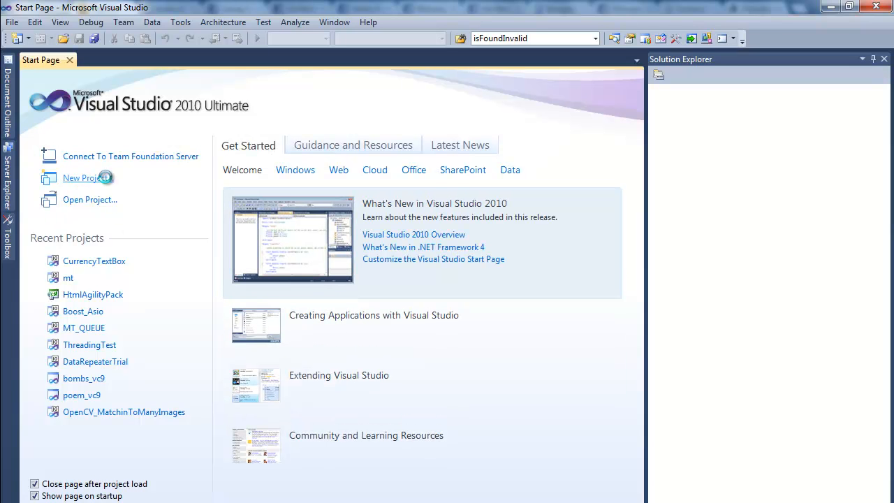
Create a new Visual Basic Windows Forms Application named CurrencyProject.
left_click(84, 177)
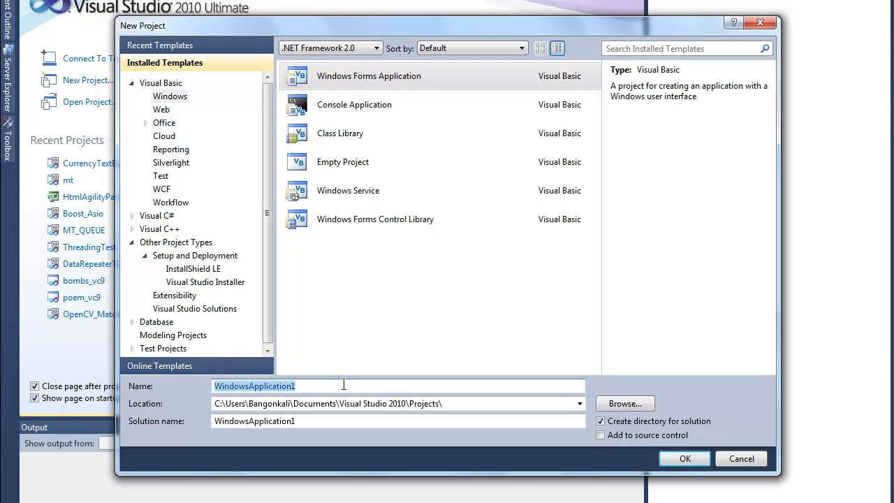
type("C")
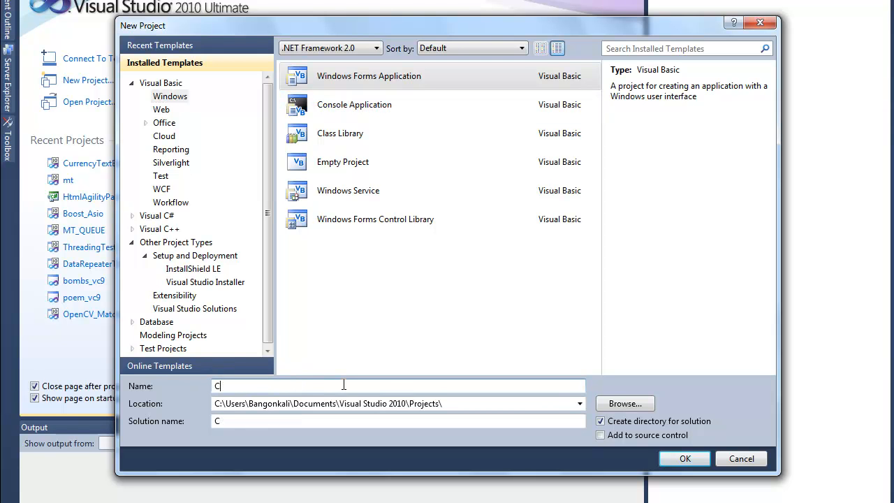
type("urrencyP")
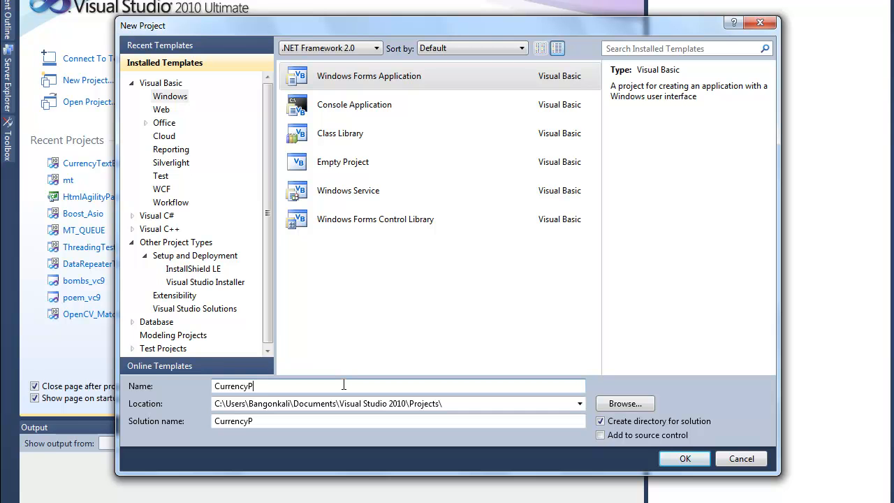
type("roject")
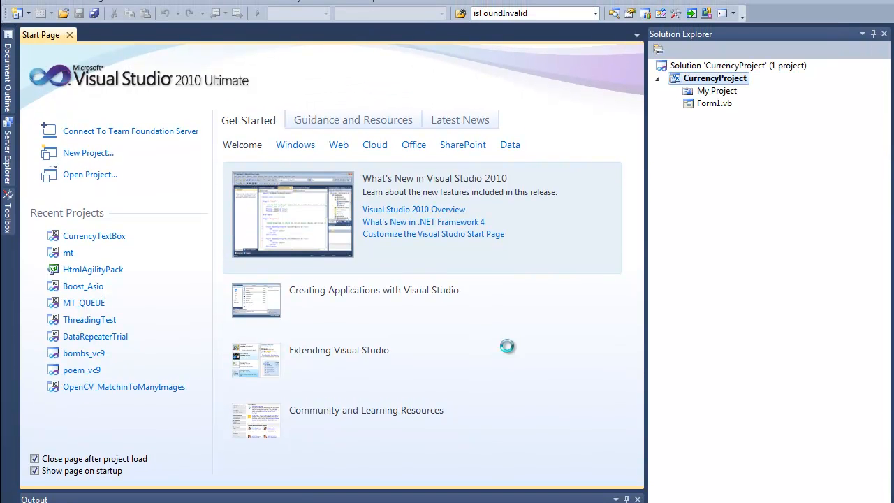
mouse_move(572, 271)
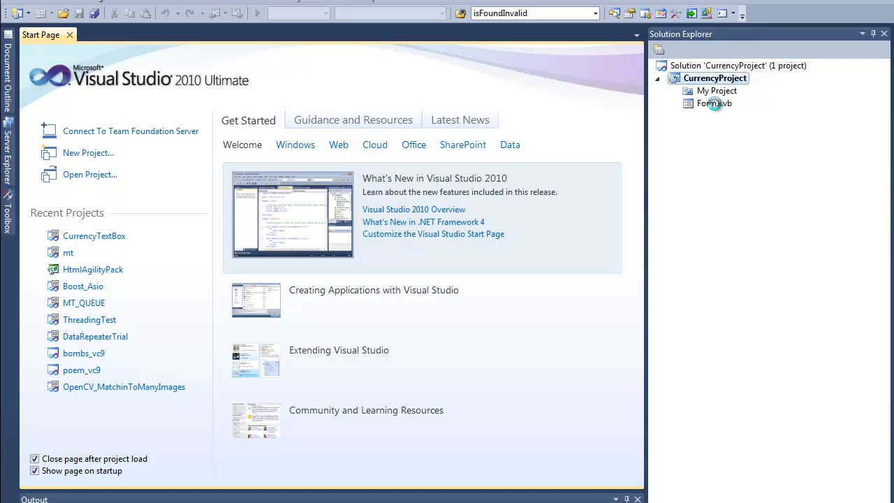
Open Form1.vb in the designer and place a TextBox near its top-left corner.
double_click(713, 103)
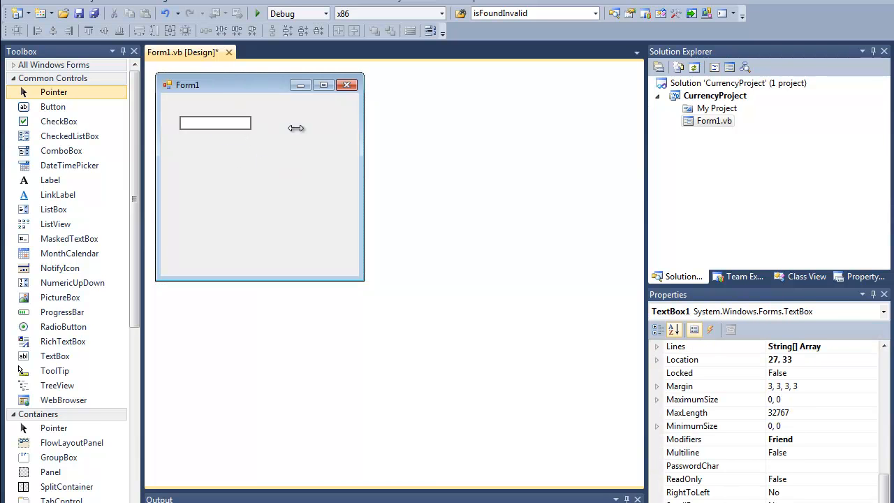
left_click(291, 251)
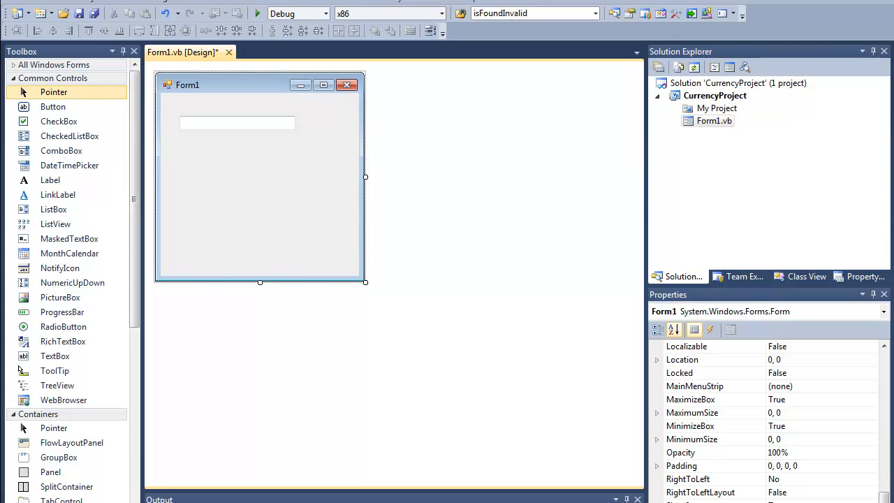
Open CurrencyProject's folder on disk and copy the downloaded CurrencyTextBox folder into it.
right_click(714, 95)
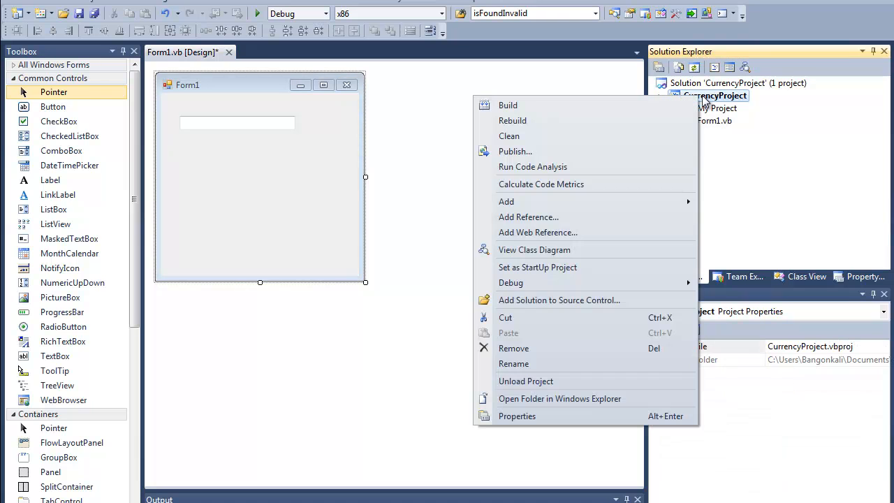
mouse_move(558, 398)
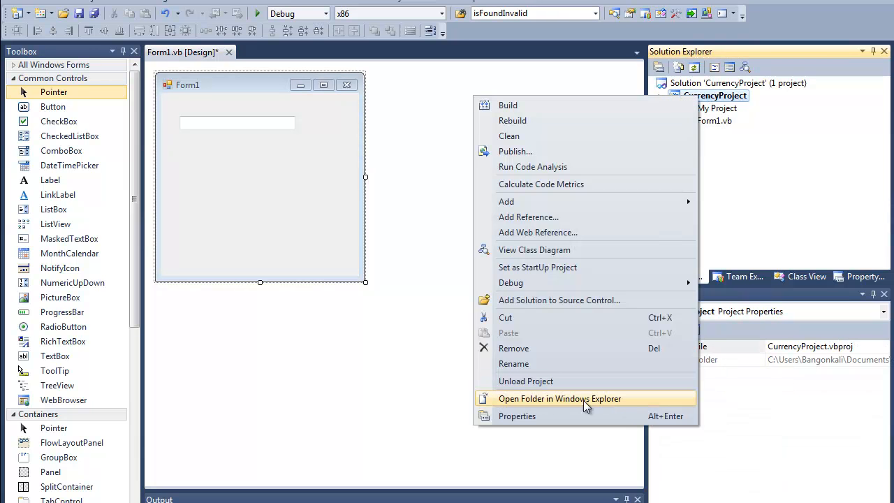
left_click(558, 398)
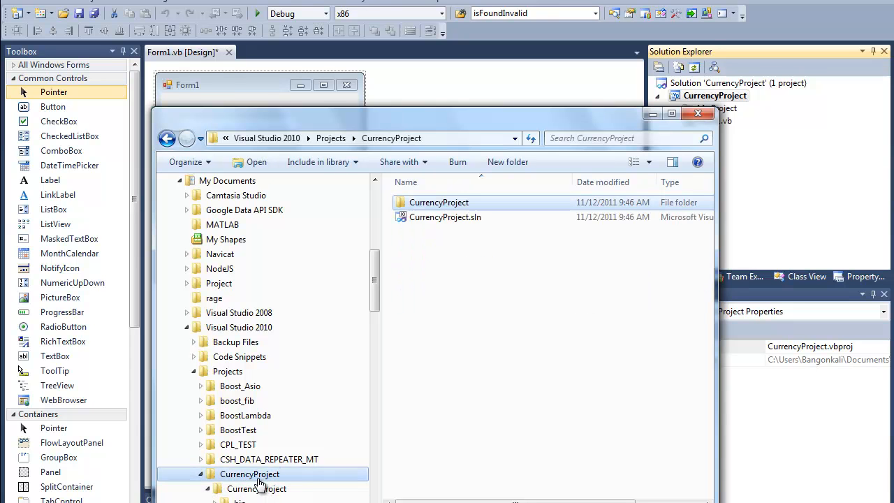
mouse_move(310, 460)
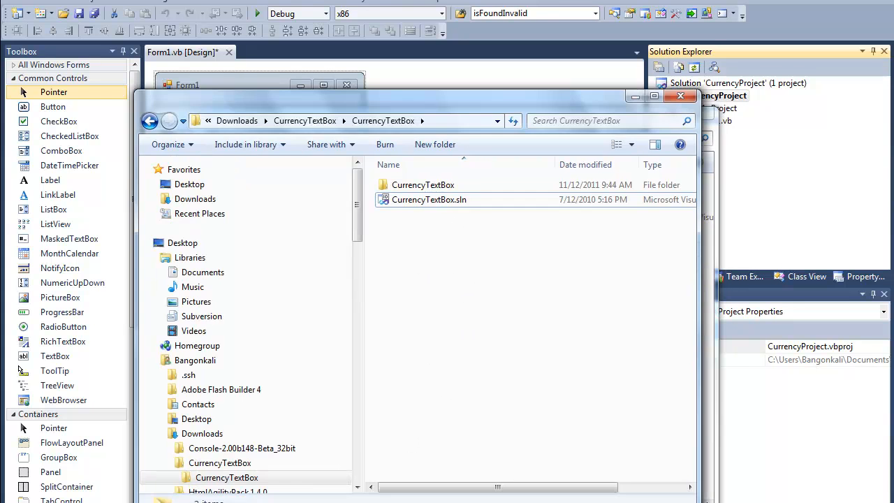
left_click(421, 184)
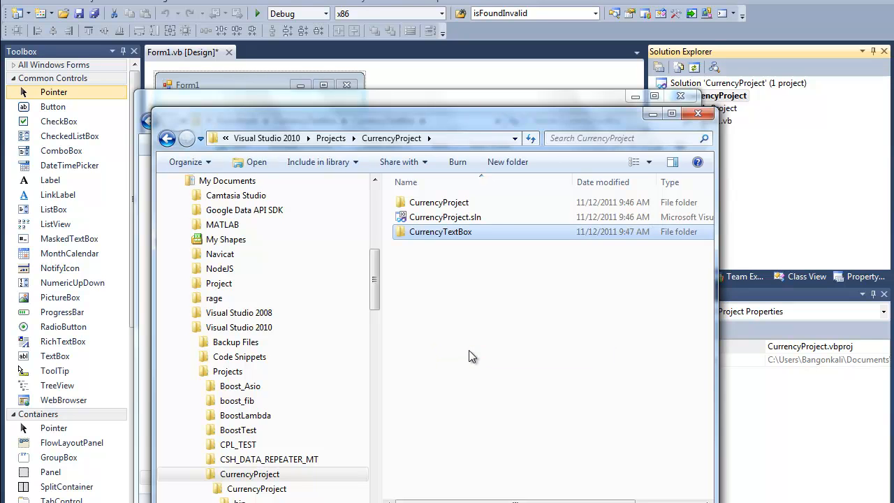
mouse_move(615, 176)
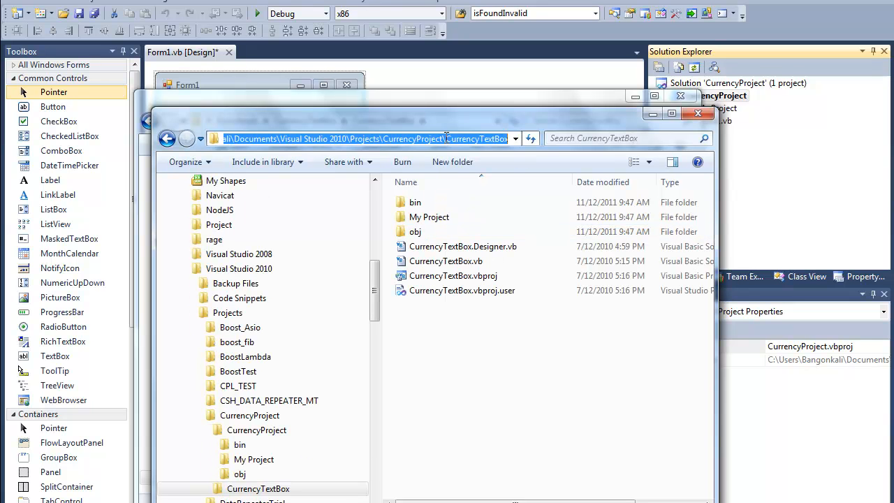
Add the existing CurrencyTextBox.vbproj from the copied folder to the CurrencyProject solution.
right_click(723, 95)
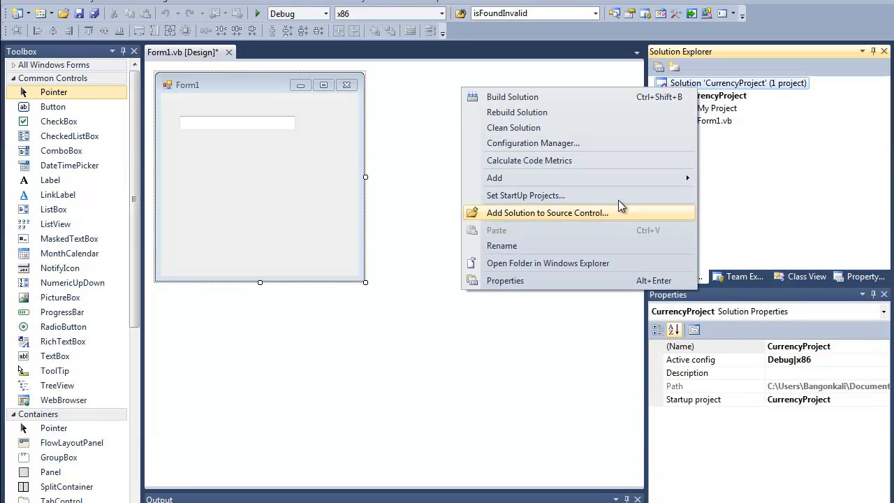
mouse_move(495, 177)
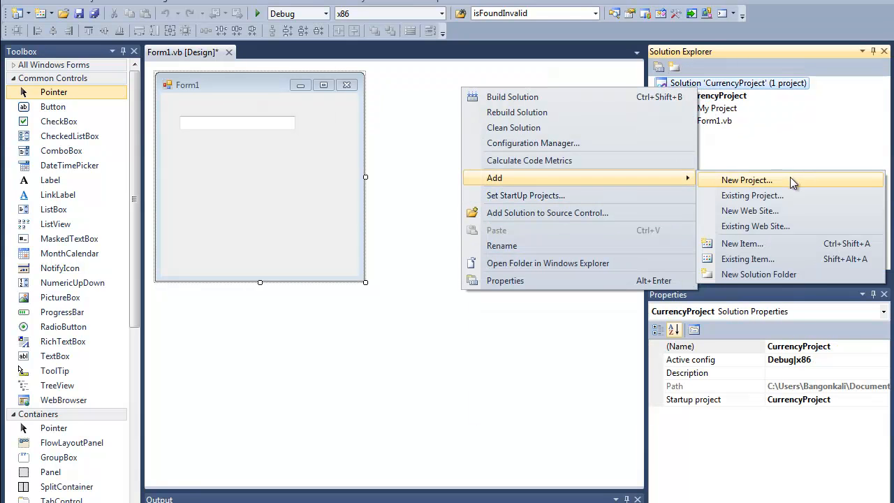
left_click(746, 180)
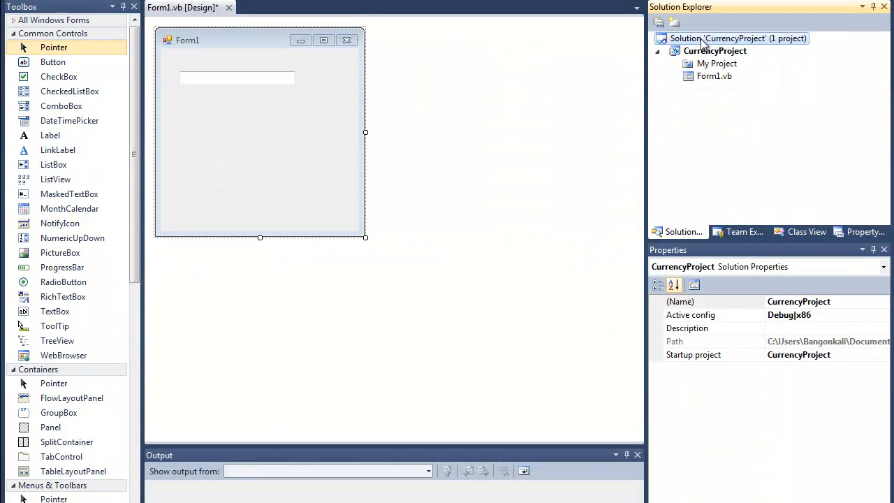
right_click(737, 39)
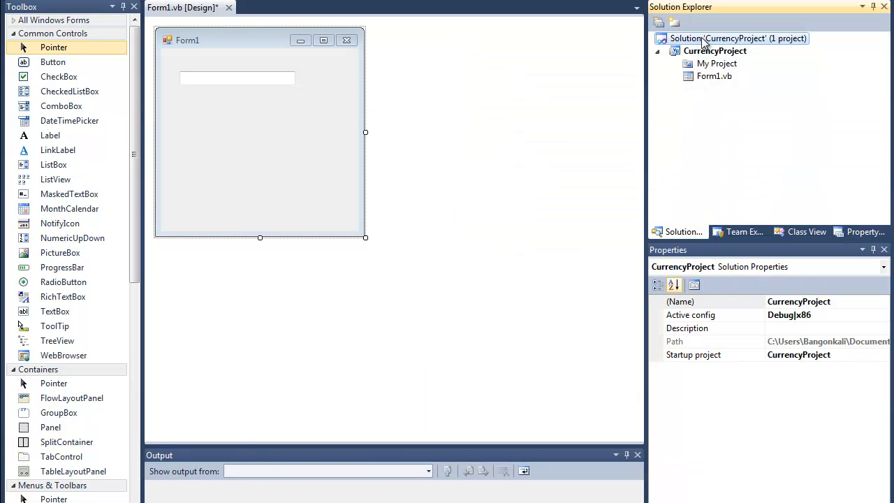
right_click(733, 39)
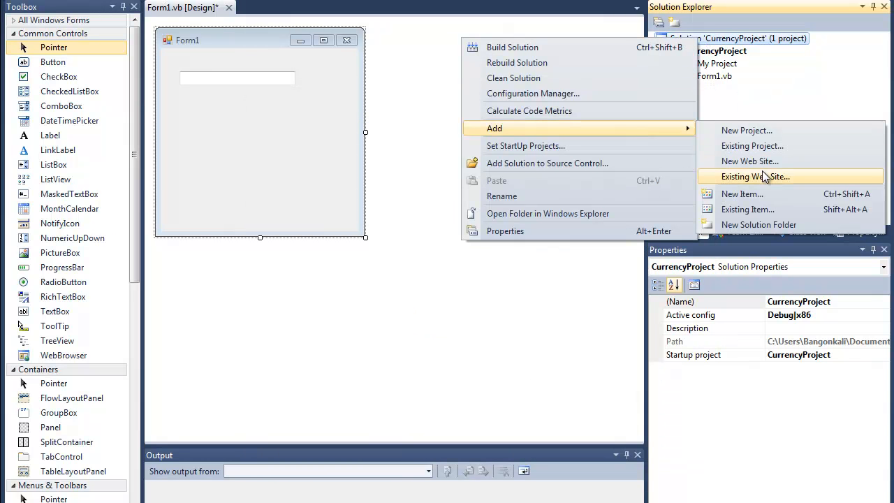
left_click(751, 145)
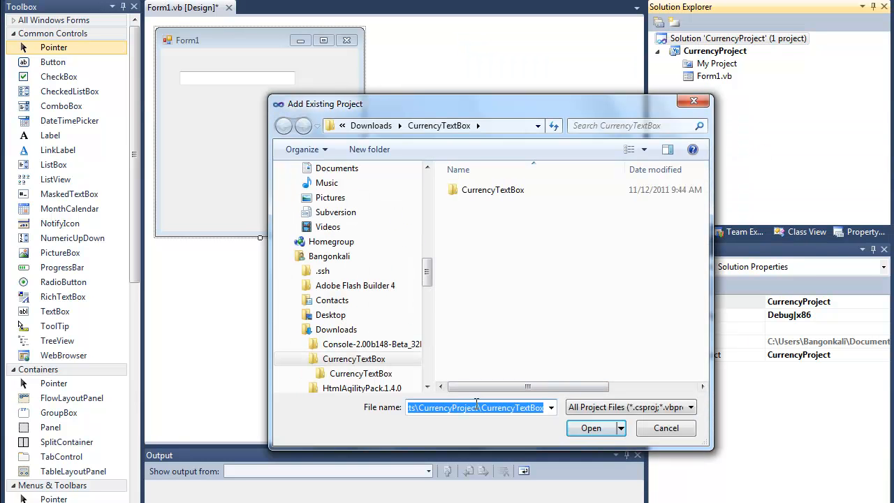
double_click(493, 190)
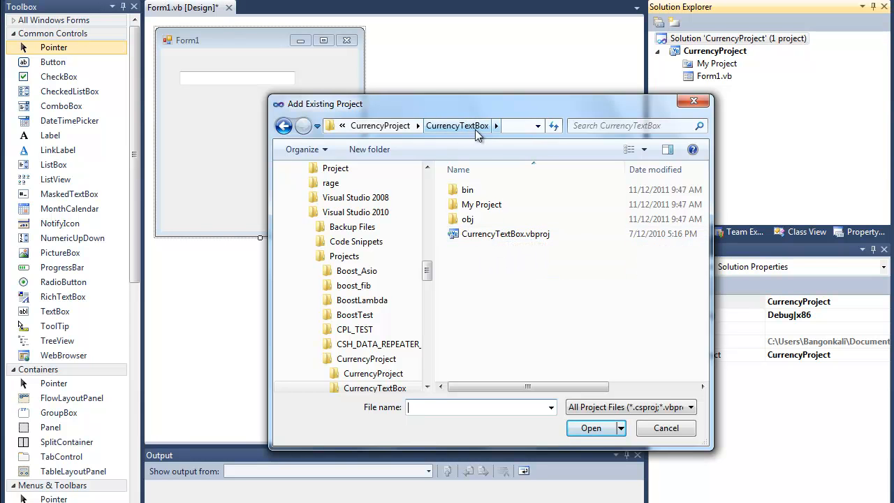
left_click(665, 427)
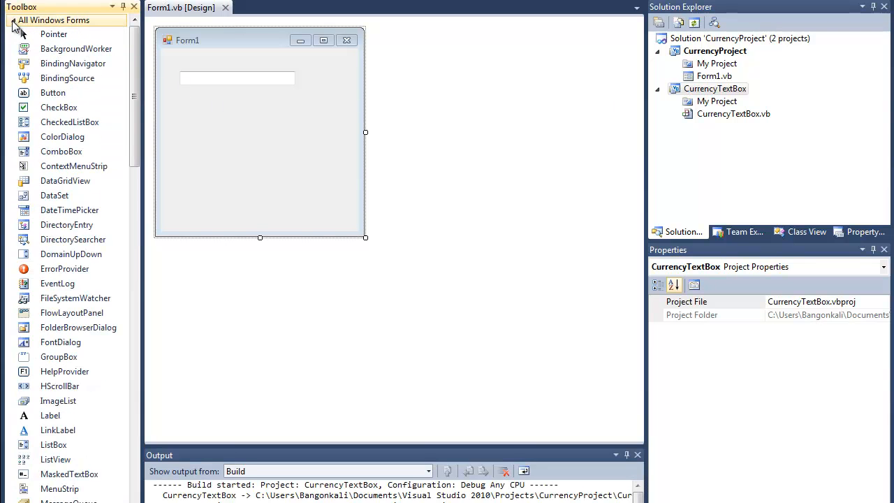
Add a project reference from CurrencyProject to CurrencyTextBox, accepting the framework-mismatch warnings.
left_click(13, 19)
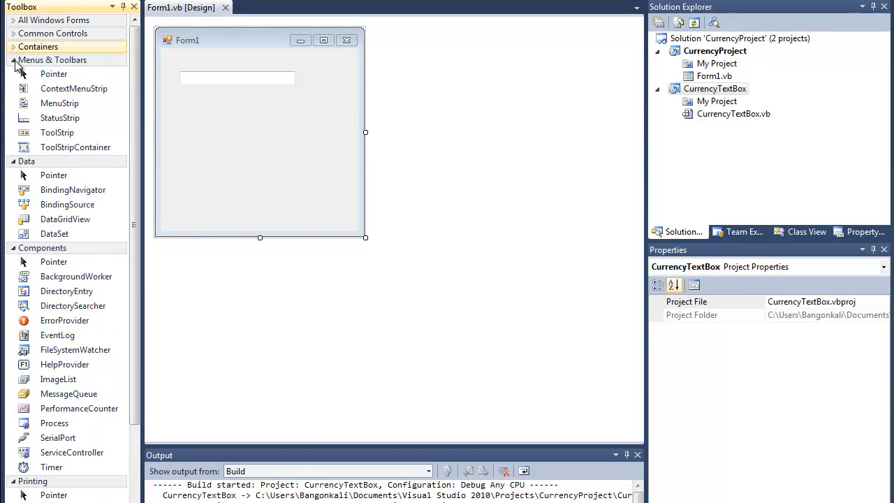
scroll("down", 3)
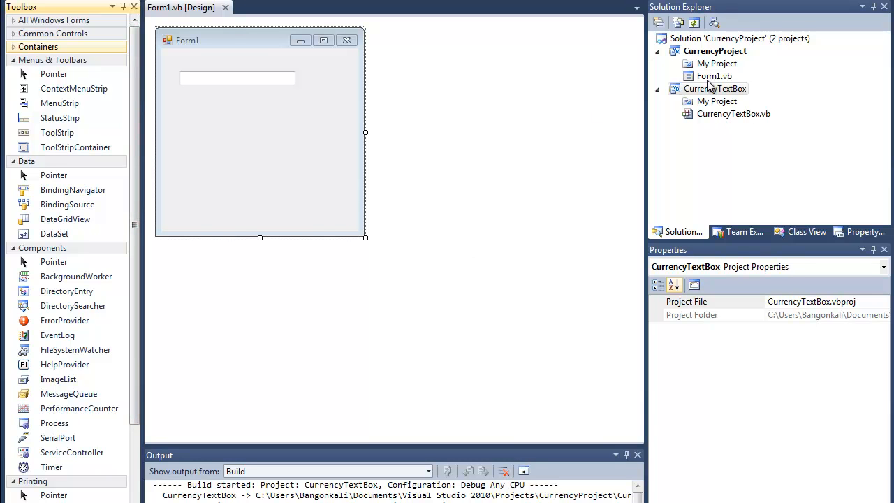
right_click(715, 51)
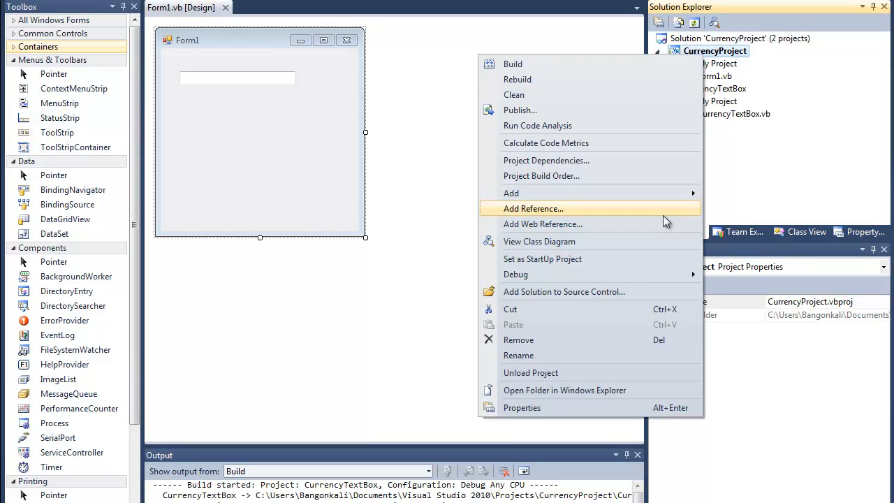
left_click(534, 208)
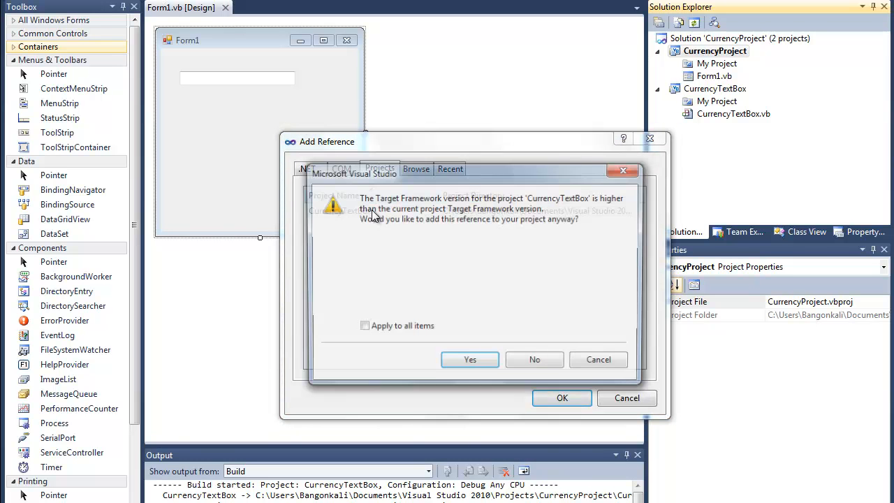
left_click(469, 358)
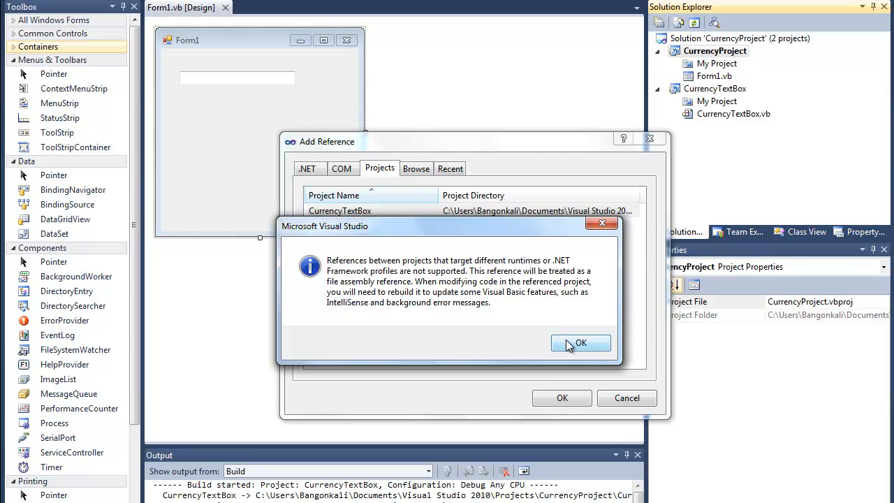
left_click(581, 343)
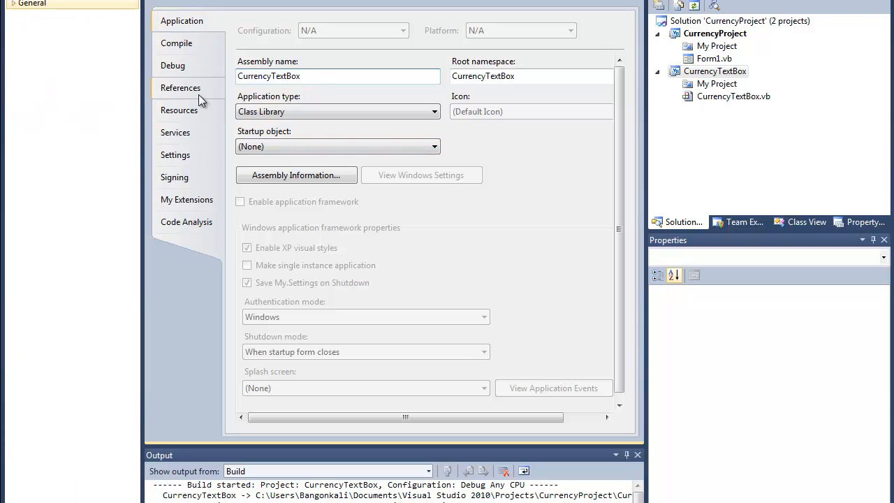
In CurrencyProject's Advanced Compile Options, set Target framework to .NET Framework 4 and reload.
left_click(180, 87)
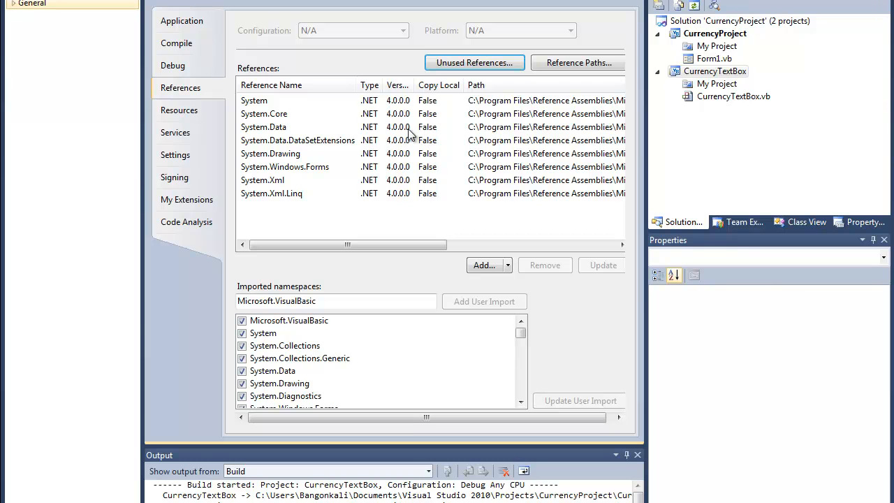
left_click(182, 21)
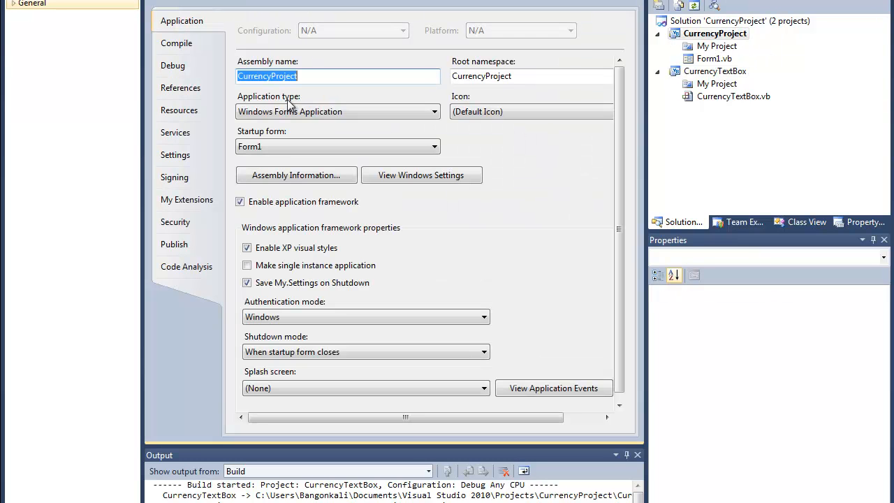
mouse_move(179, 108)
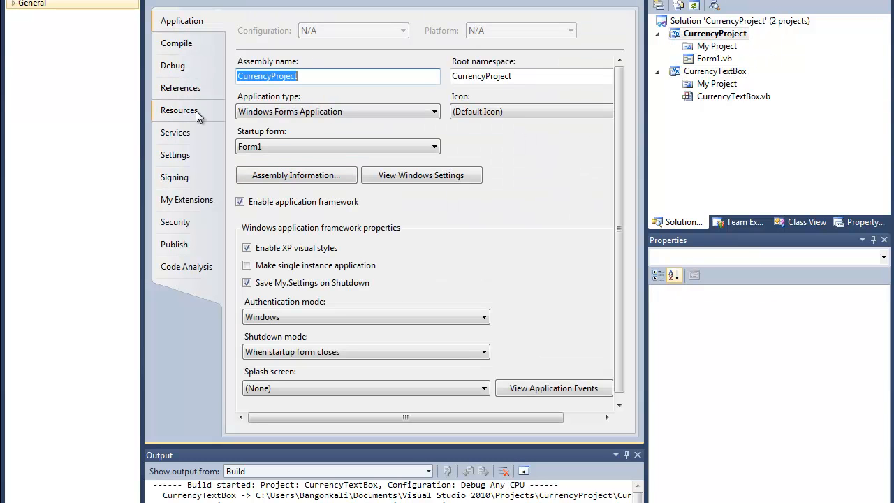
left_click(180, 86)
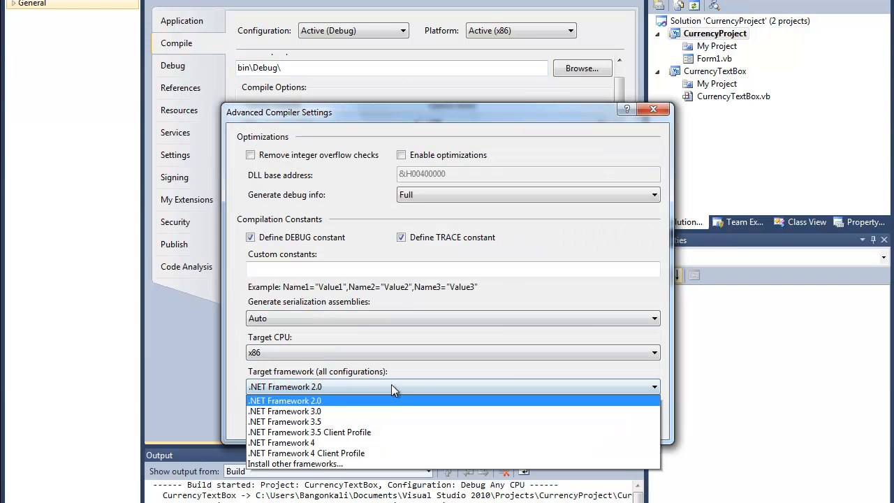
left_click(282, 452)
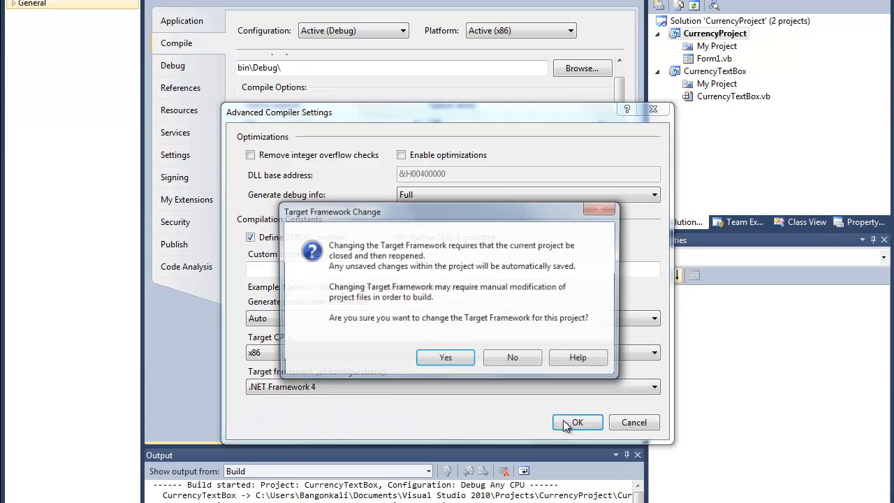
left_click(444, 357)
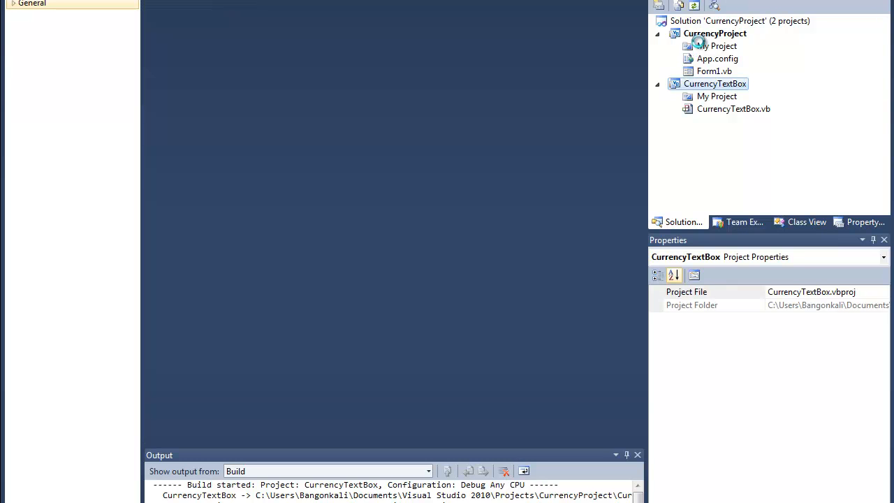
left_click(715, 33)
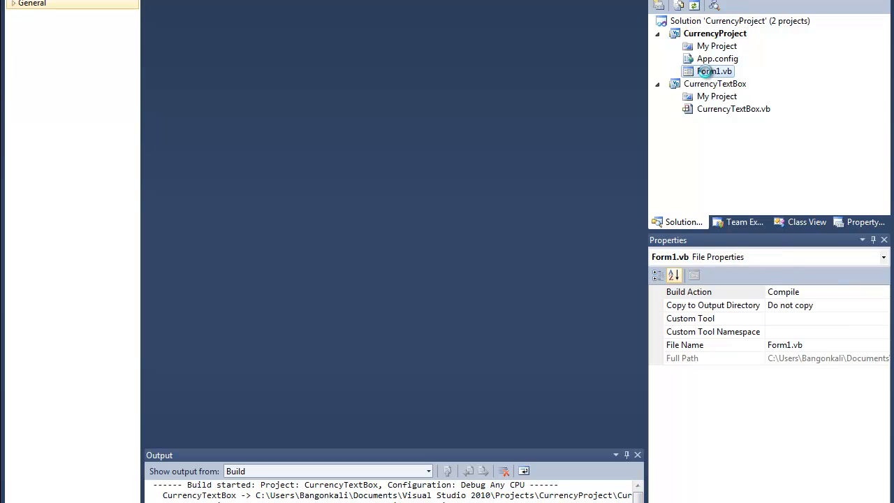
Drag three CurrencyTextBox controls and a Button onto Form1 below the original text box.
double_click(715, 71)
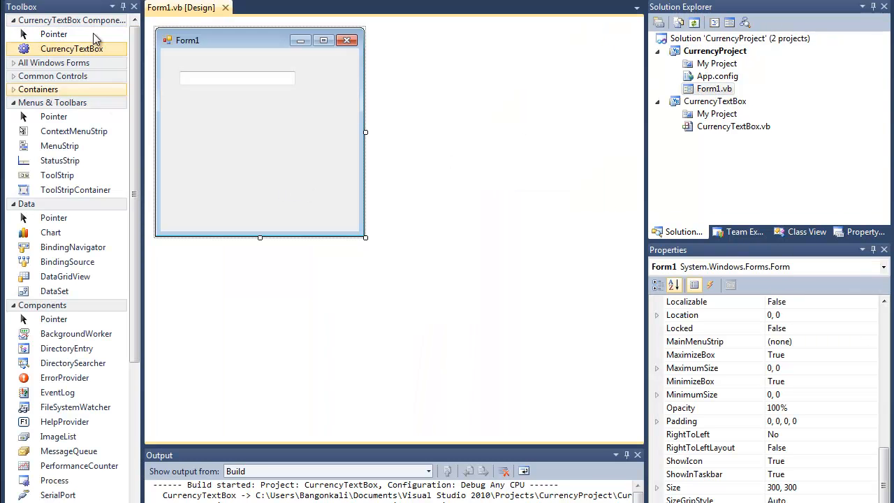
mouse_move(69, 48)
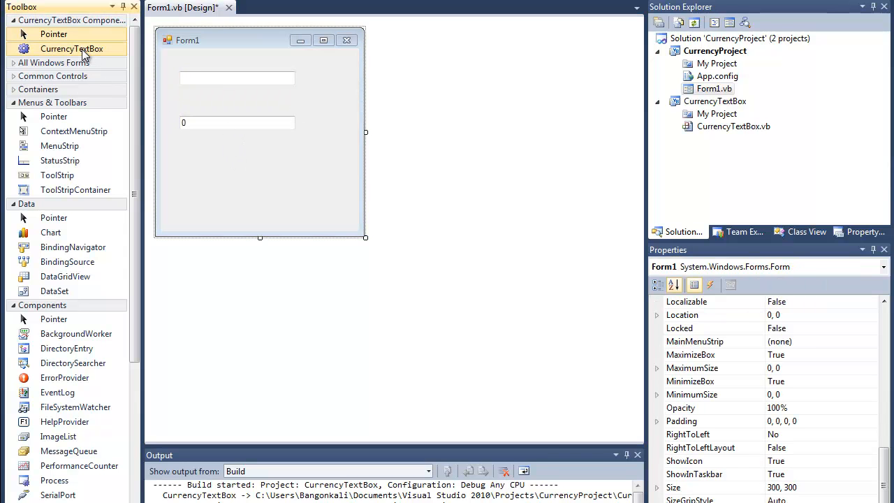
left_click_drag(72, 48, 212, 140)
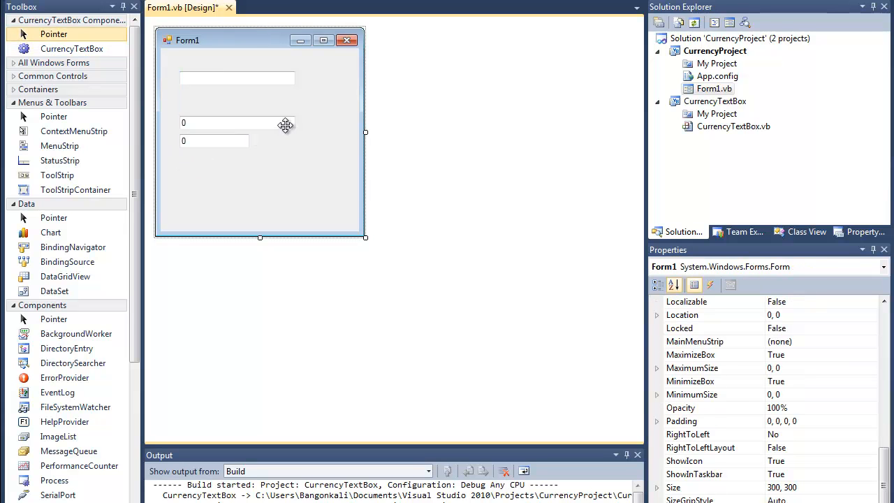
left_click(212, 123)
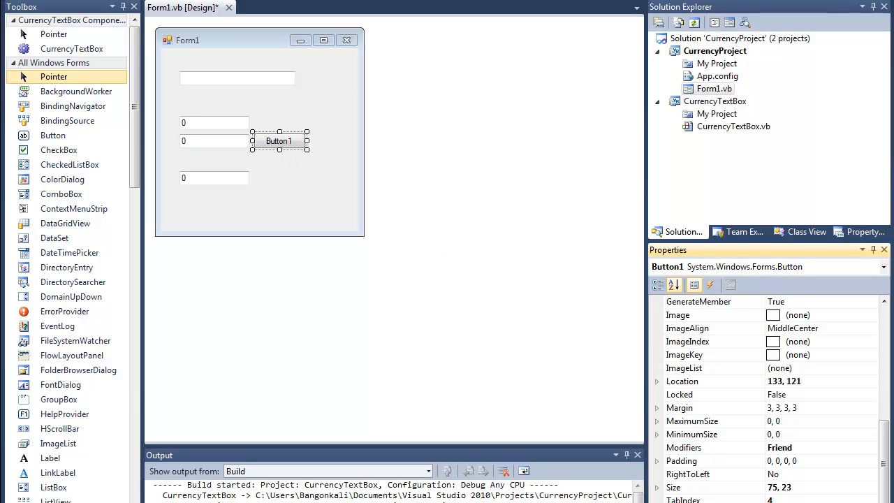
Caption the button Sum, name the boxes txtA and txtSum, and stack the third box under the second.
type("Sum")
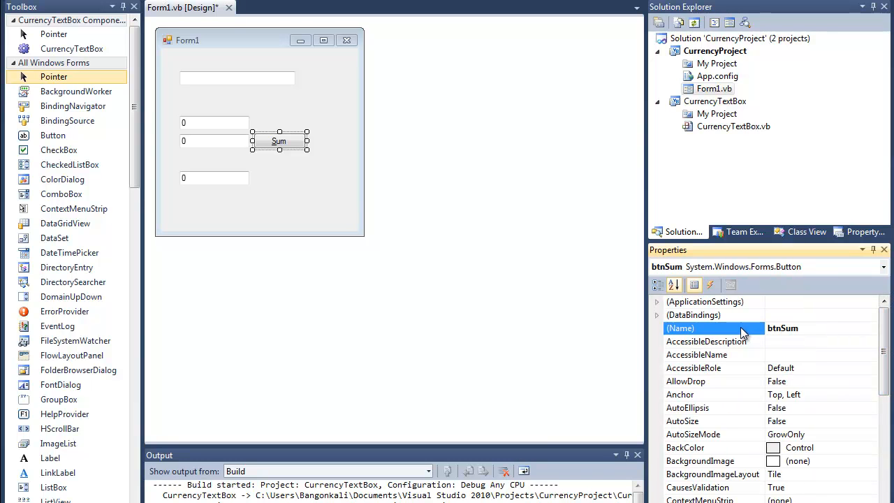
left_click(212, 123)
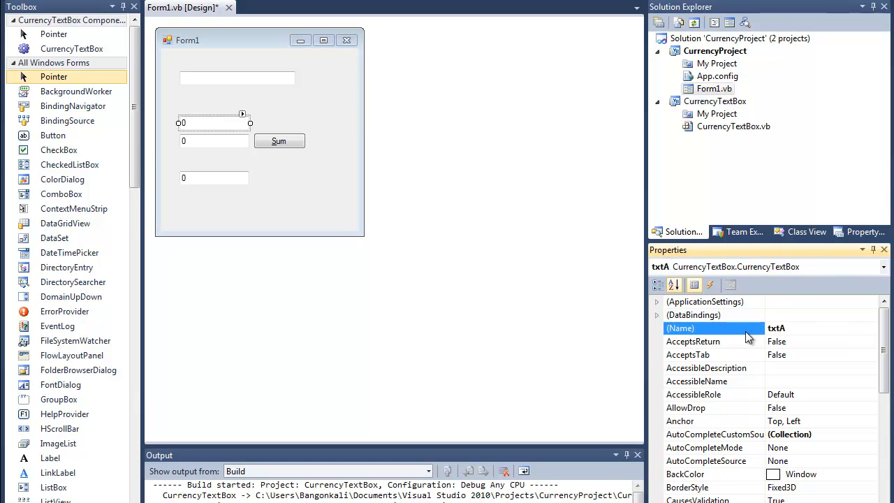
left_click(212, 140)
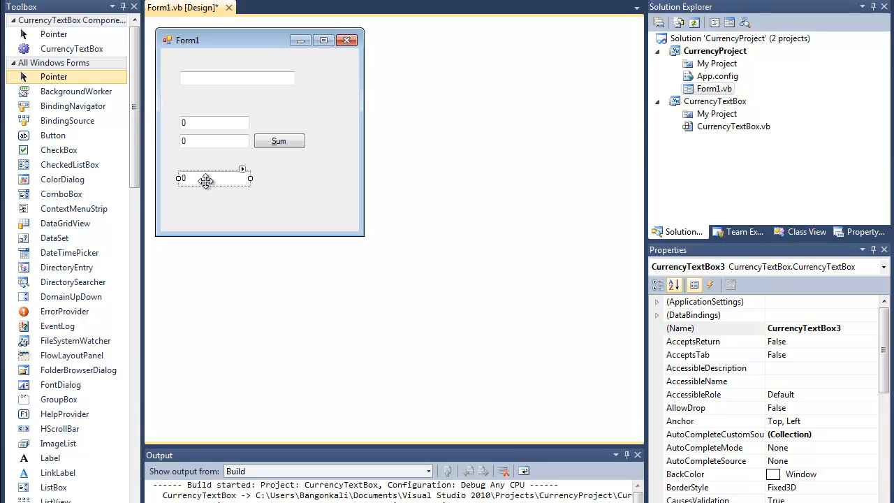
type("yxy")
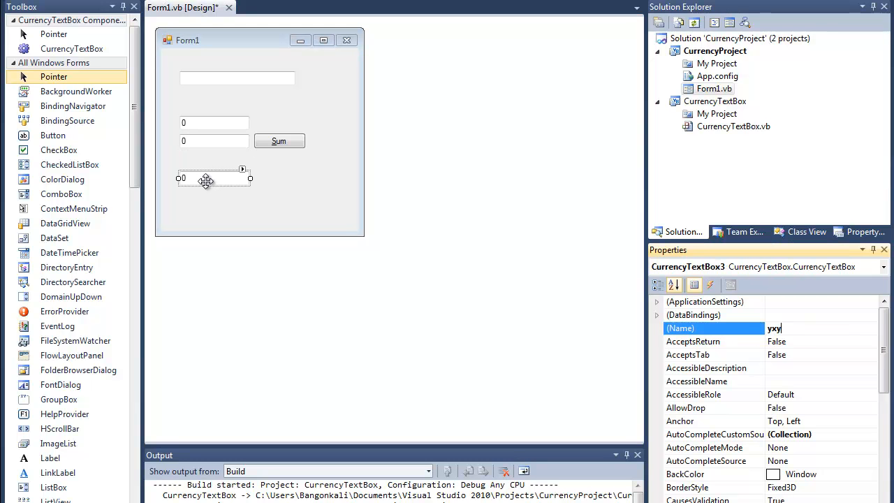
type("txtSU")
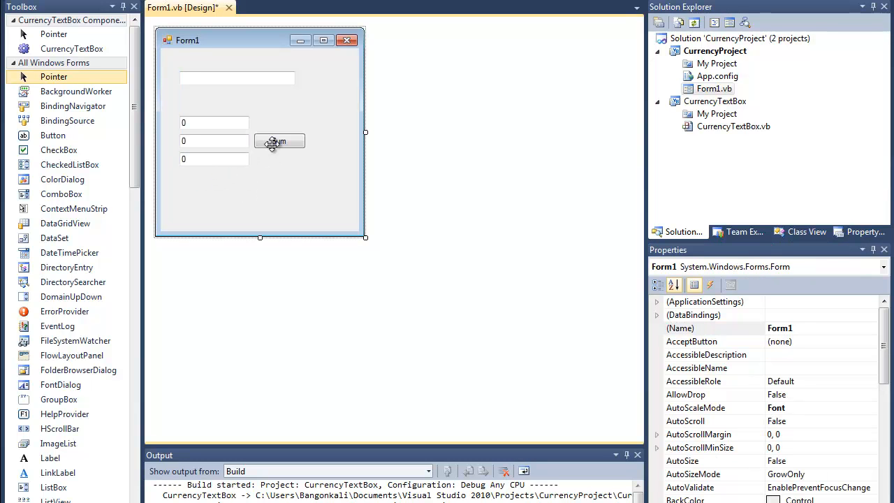
left_click(279, 141)
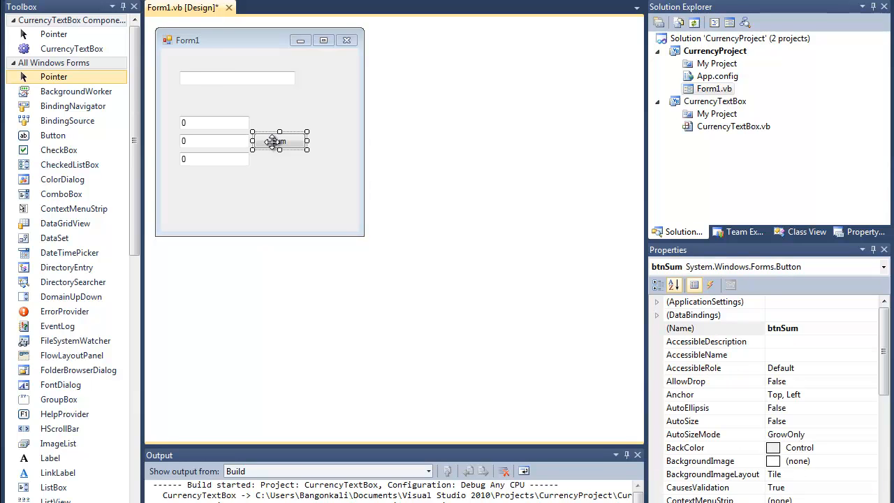
Write txtSum.Text = txtA.Value + txtB.Value in btnSum_Click and start debugging with F5.
double_click(279, 141)
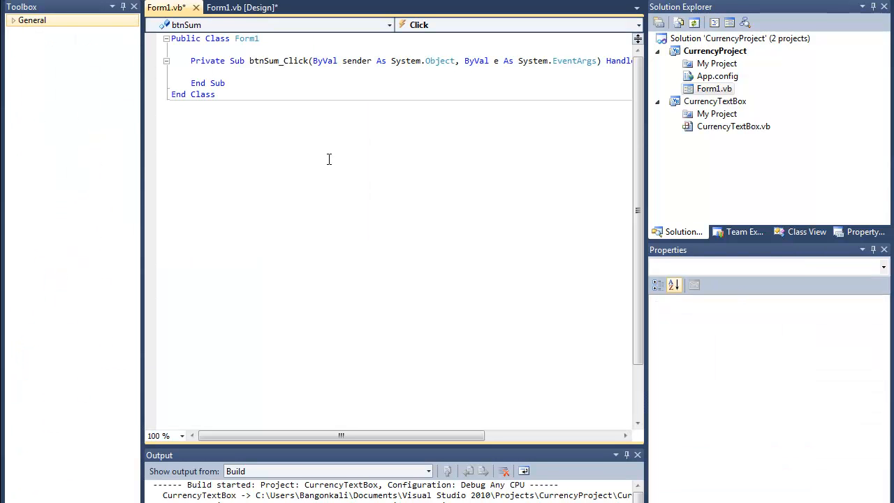
type("txt")
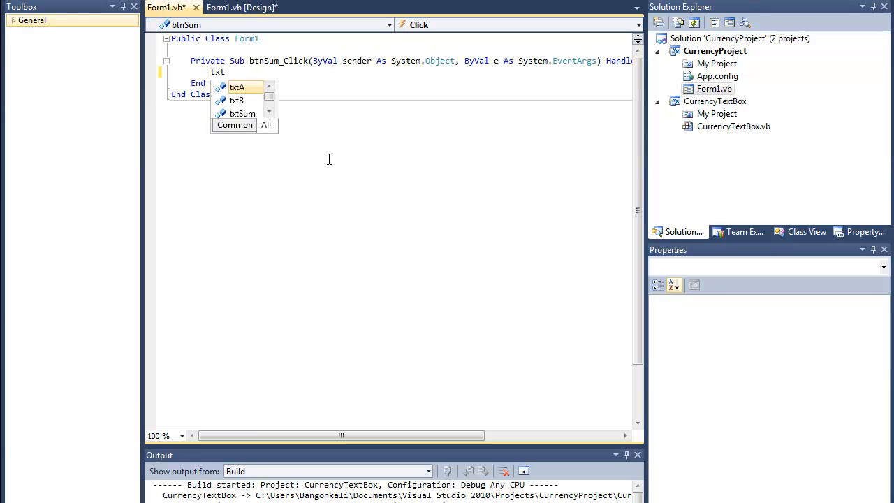
type("sum")
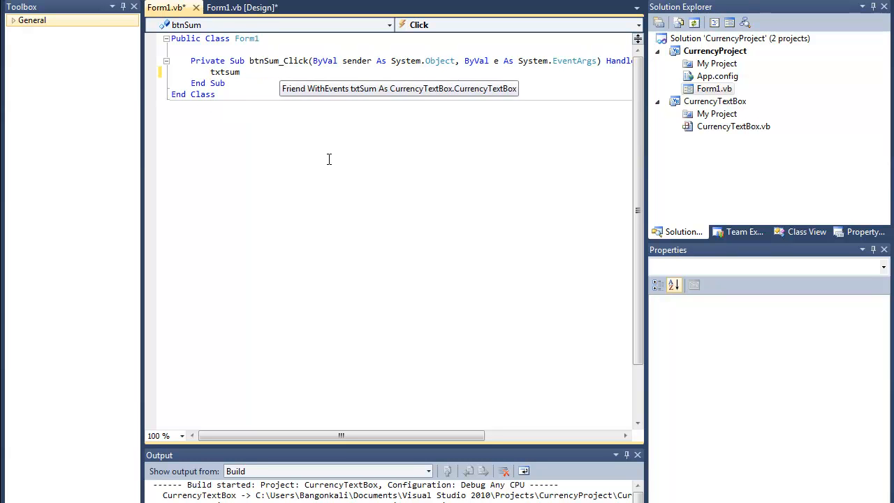
type(".Text =")
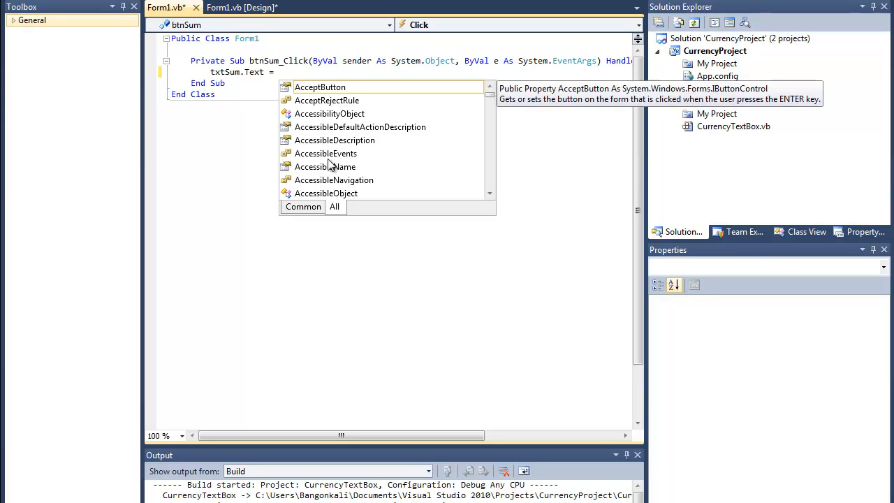
type("txtA.Value")
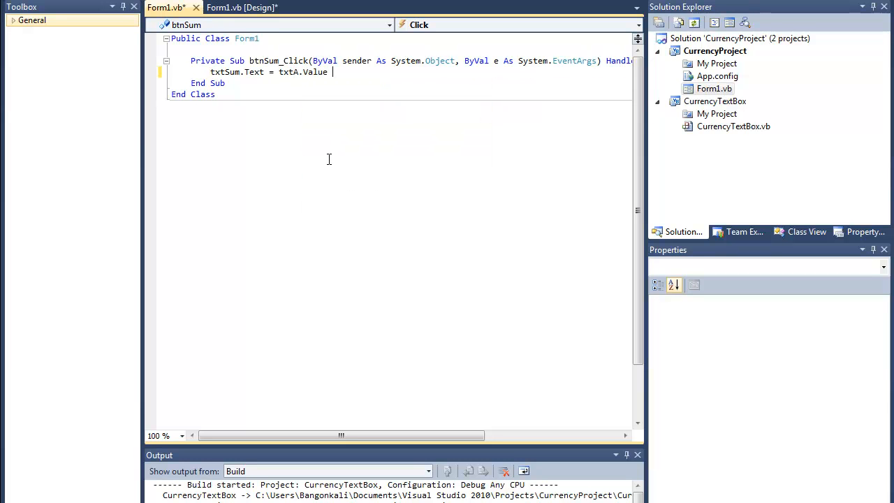
type("+ txtB.Value;")
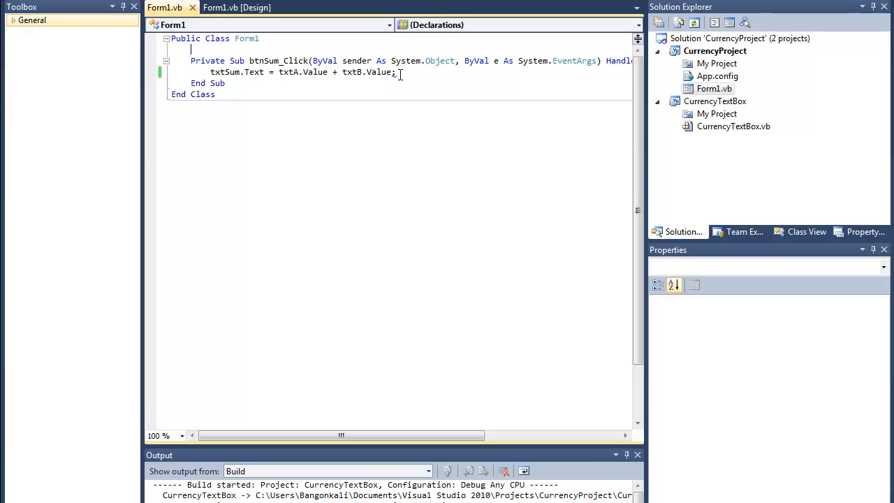
key("Backspace")
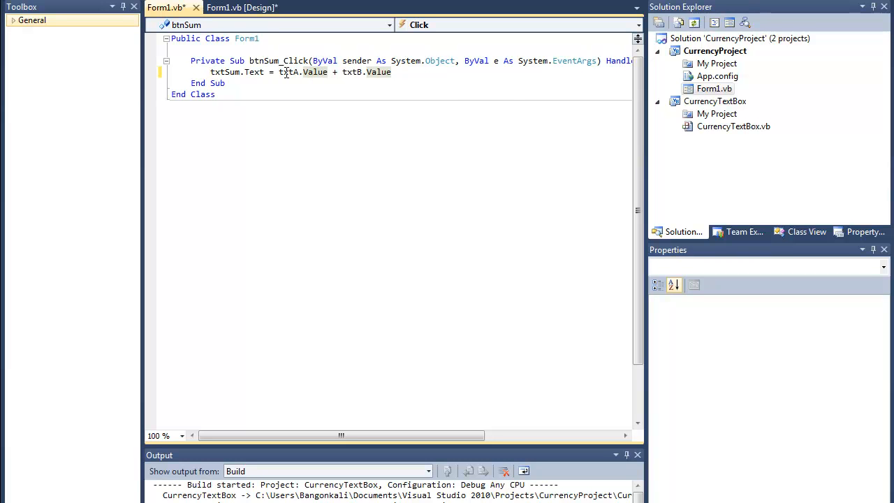
left_click_drag(280, 72, 391, 72)
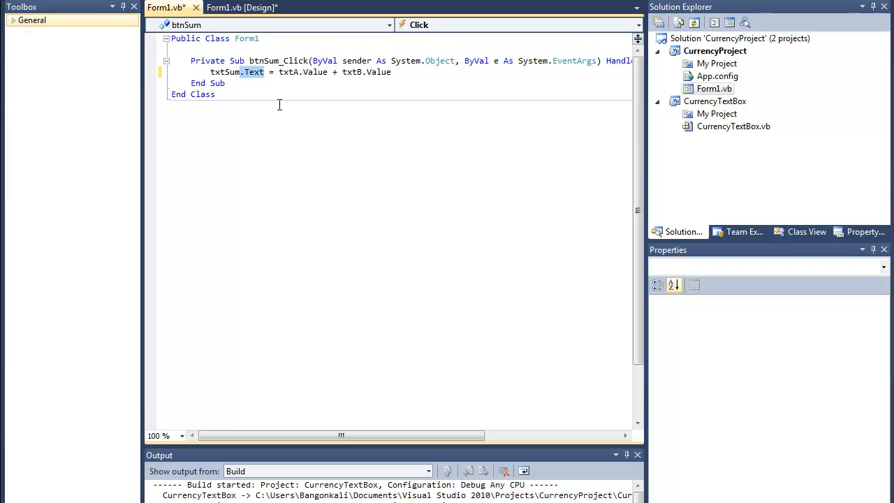
type("value")
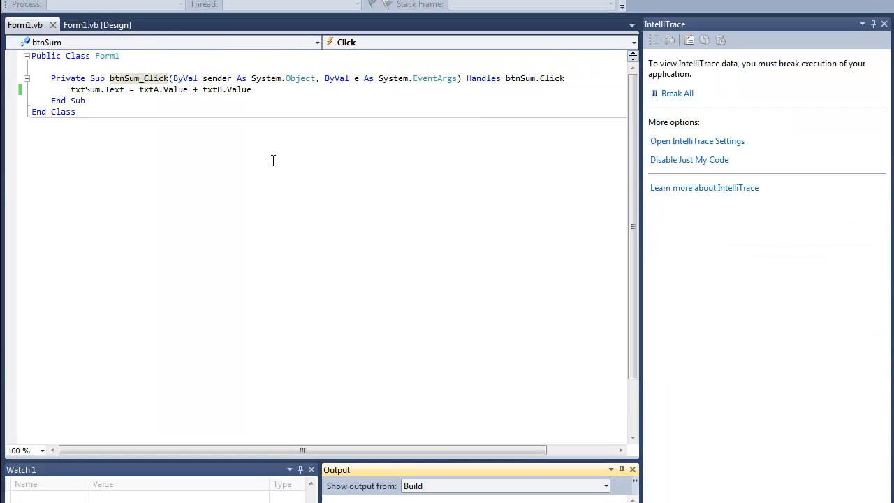
Run the form, enter 400 and 200 in the first two boxes, and Sum them.
key("F5")
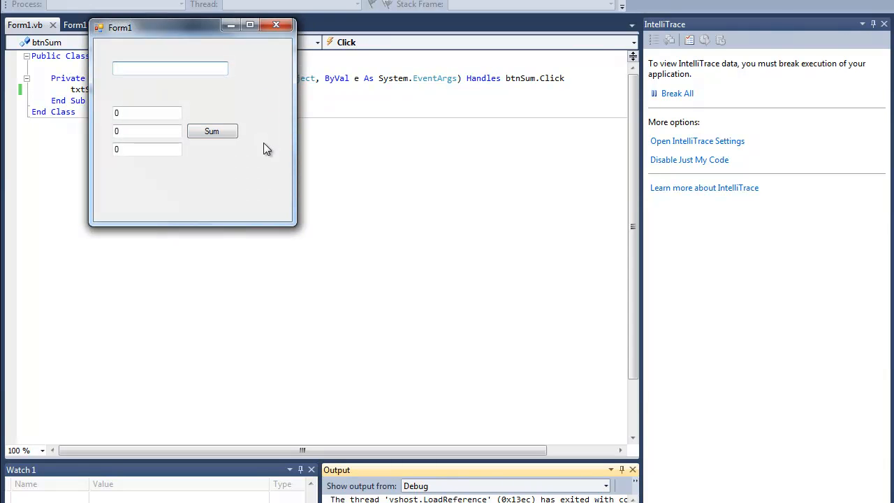
left_click(146, 112)
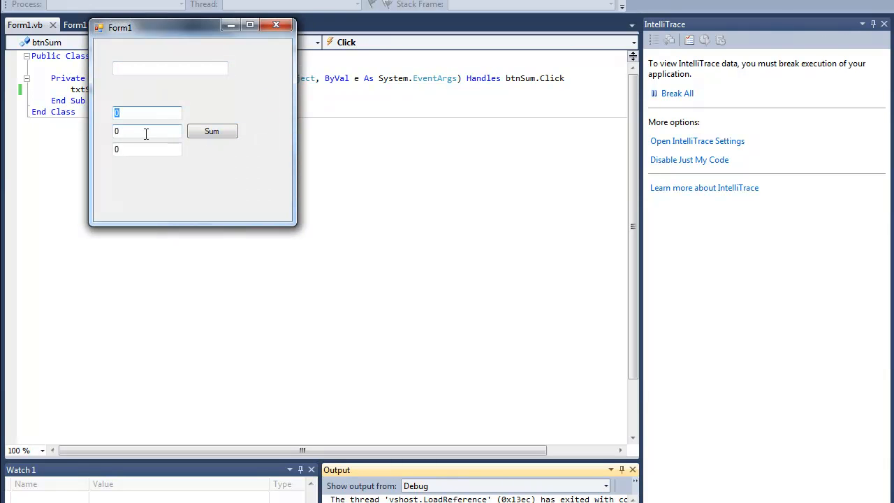
type("400")
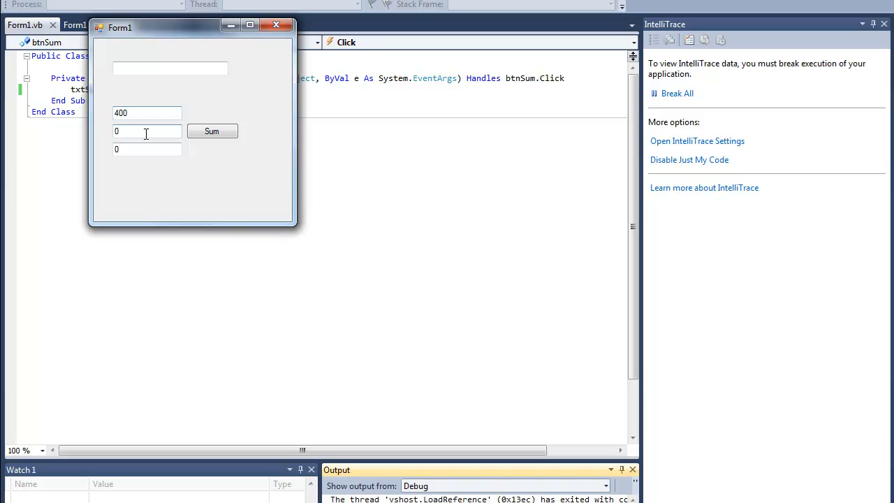
type("200")
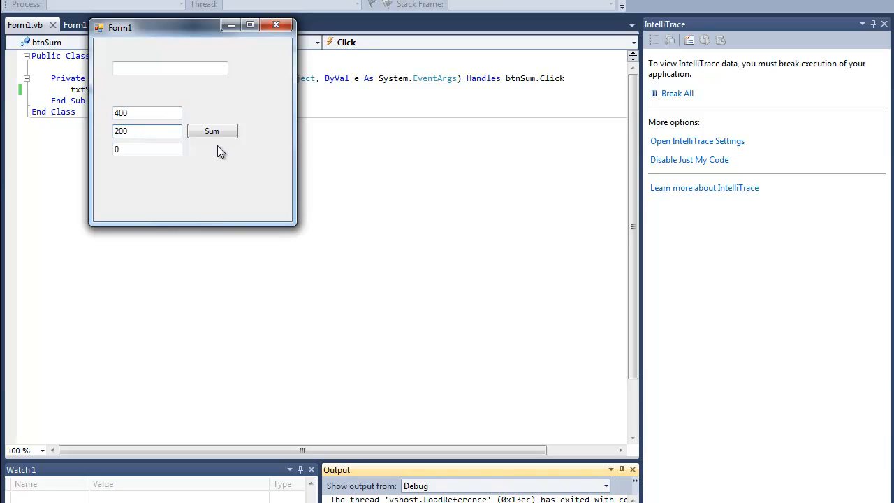
left_click(212, 131)
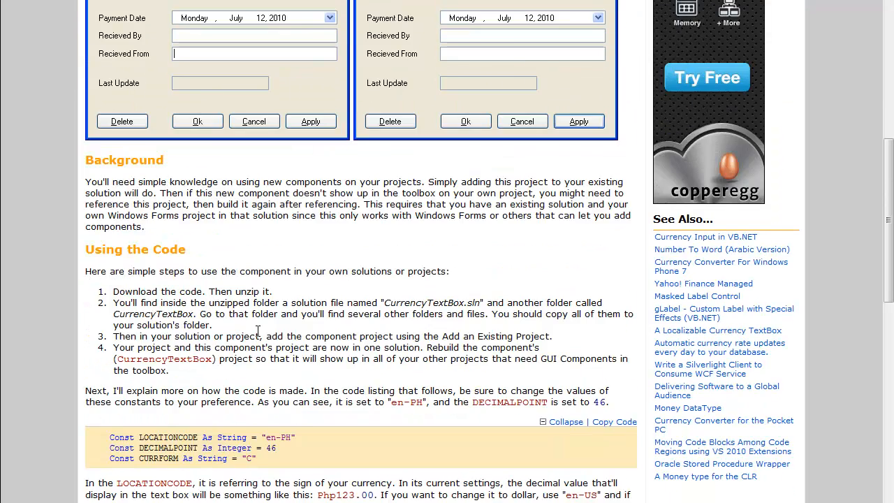
Scroll the CodeProject article down to the LOCATIONCODE, DECIMALPOINT and CURRFORM constants.
scroll("down", 3)
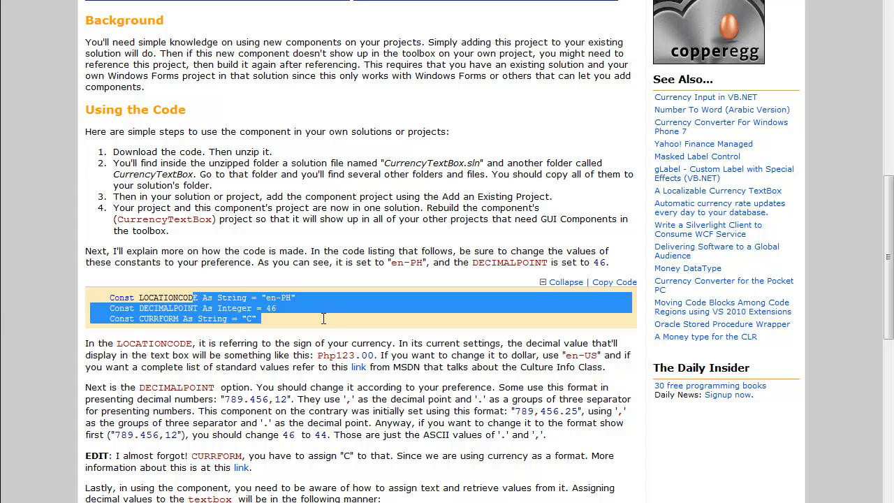
mouse_move(445, 425)
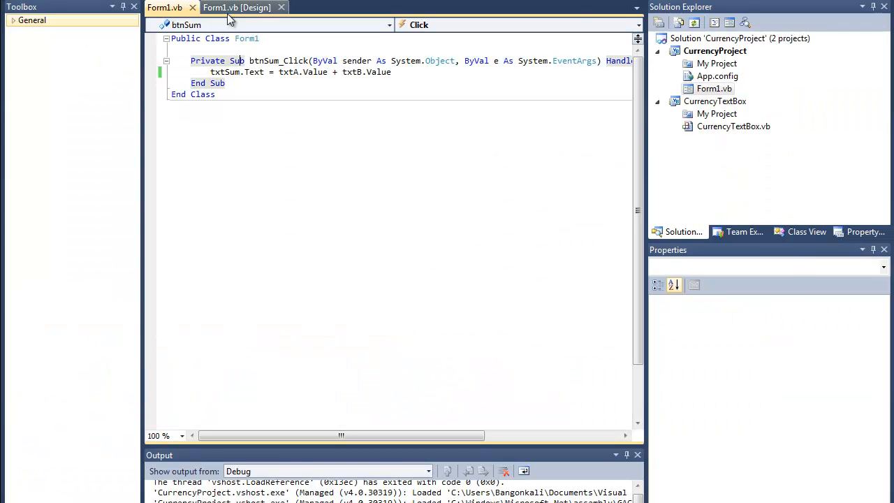
Show CurrencyTextBox.vb's source with its LOCATIONCODE, DECIMALPOINT and CURRFORM constants.
left_click(238, 9)
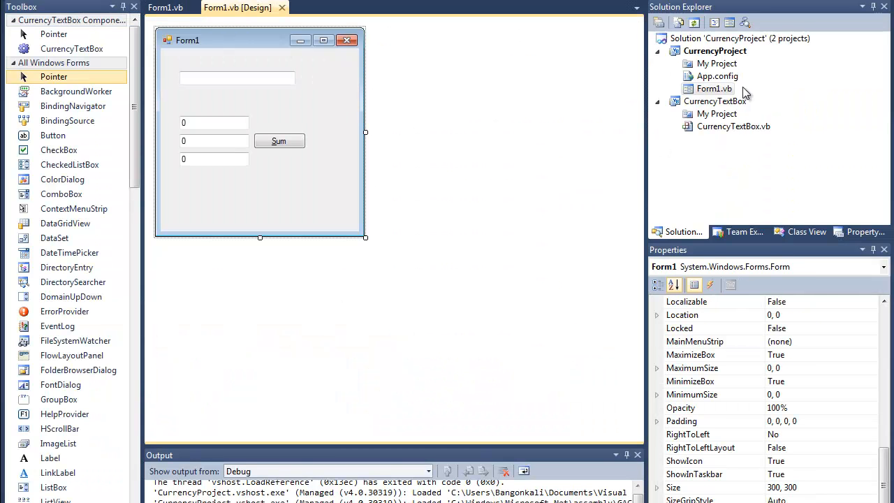
double_click(733, 126)
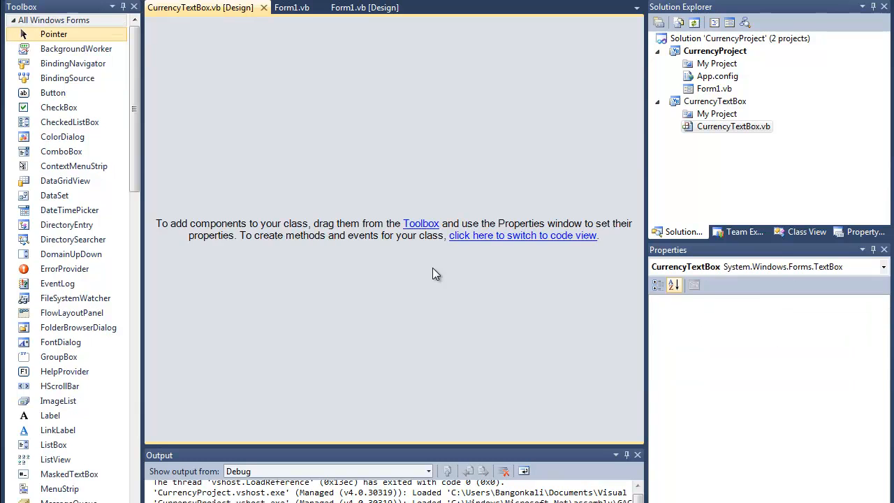
left_click(523, 235)
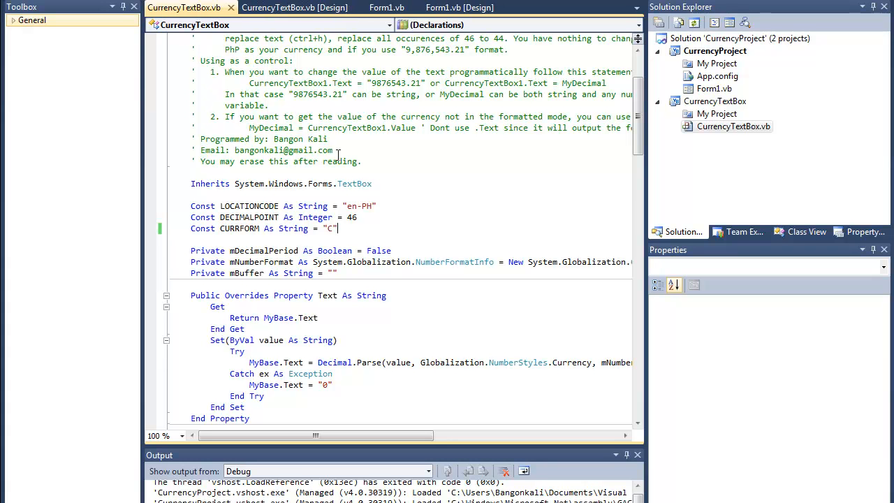
mouse_move(365, 215)
type("US")
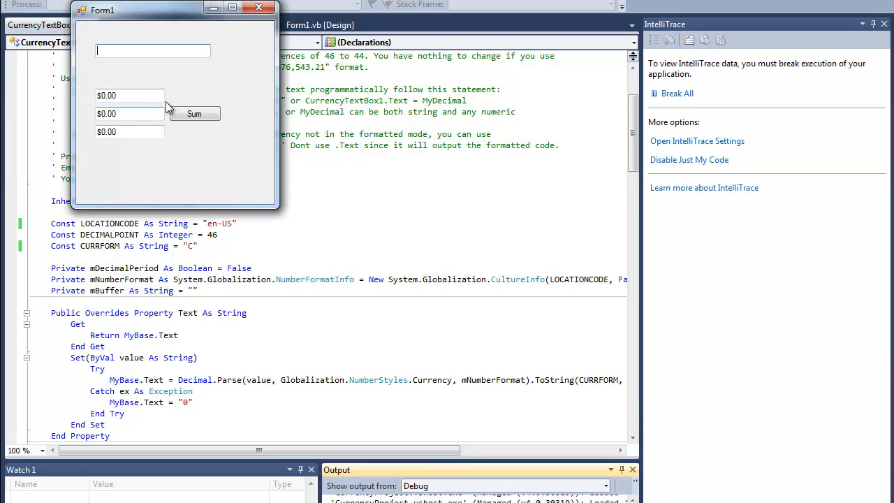
Enter 456 and 87998 and Sum them to get $88,454.00.
type("456")
left_click(130, 113)
type("87,998")
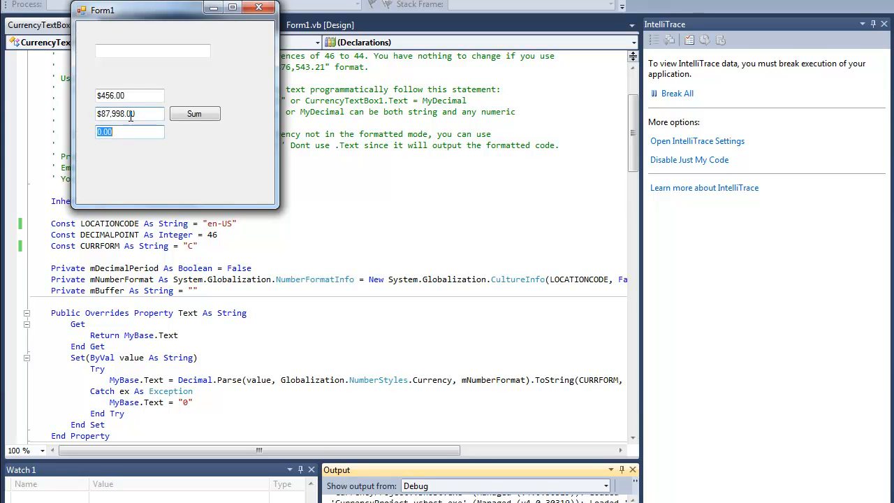
left_click(194, 114)
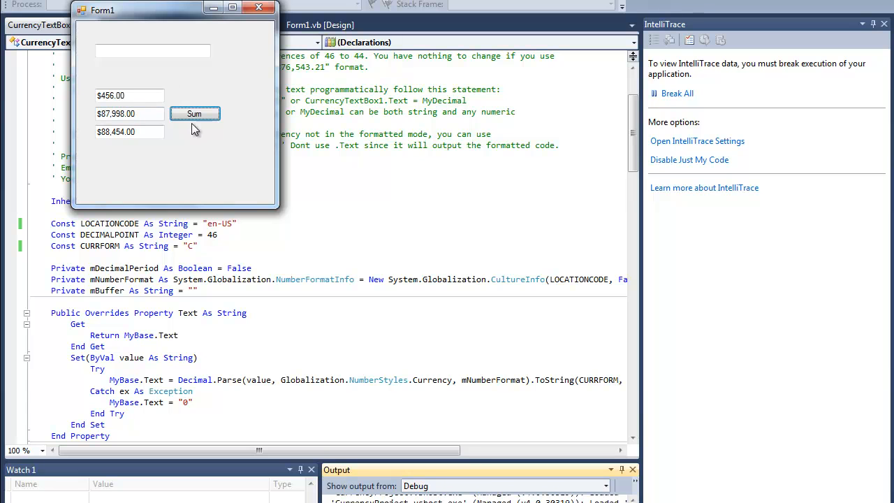
mouse_move(277, 207)
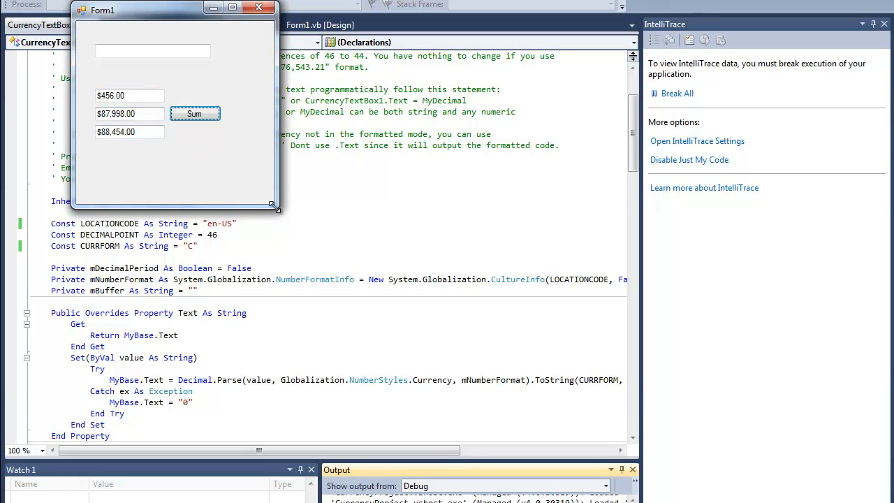
mouse_move(273, 210)
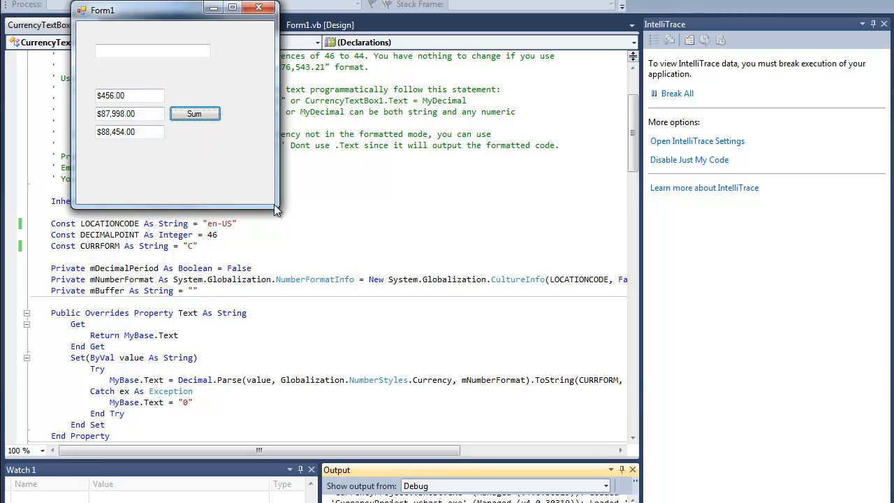